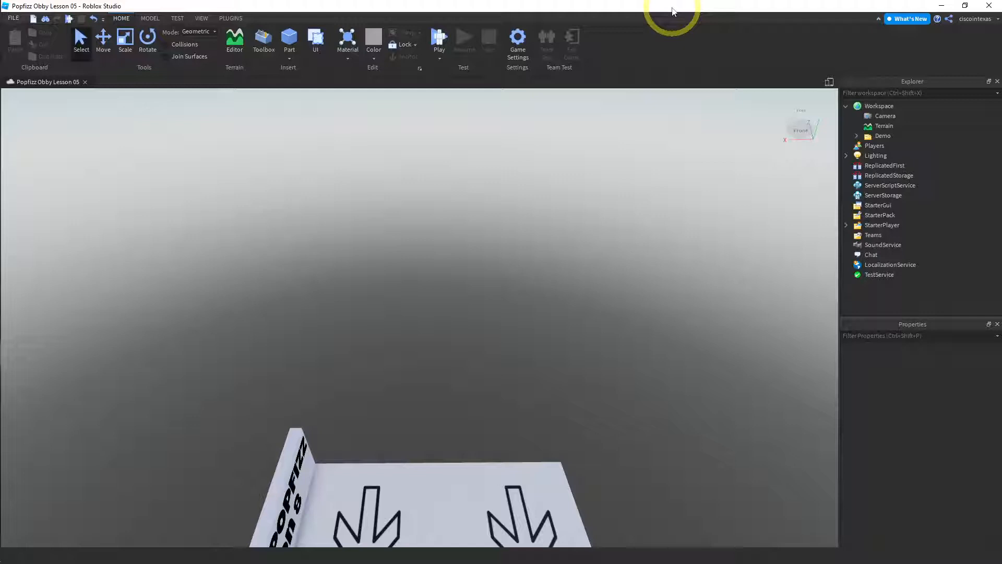
pyautogui.moveTo(433, 276)
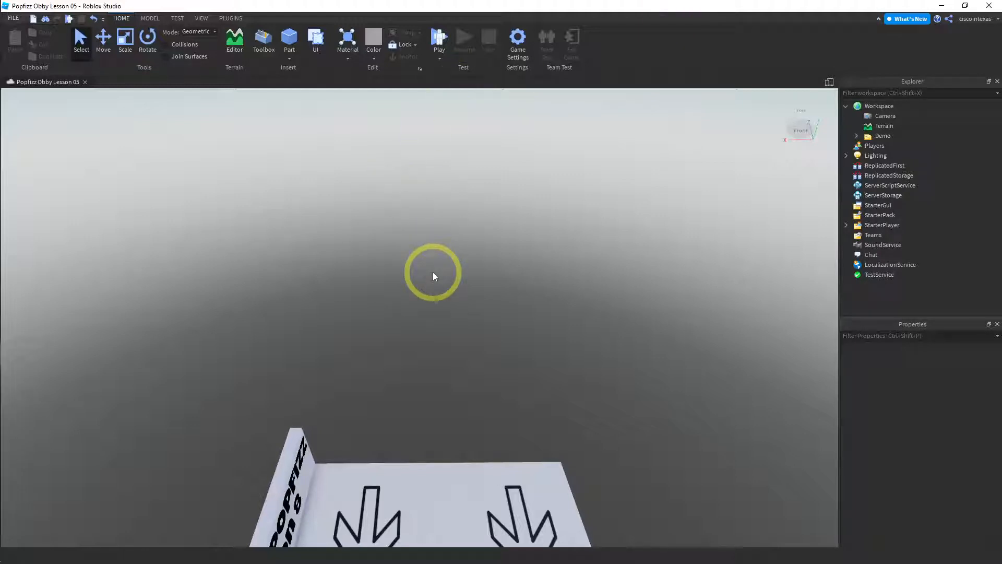
# Insert a new block part and rename it 'Platform' in Explorer.
pyautogui.click(288, 57)
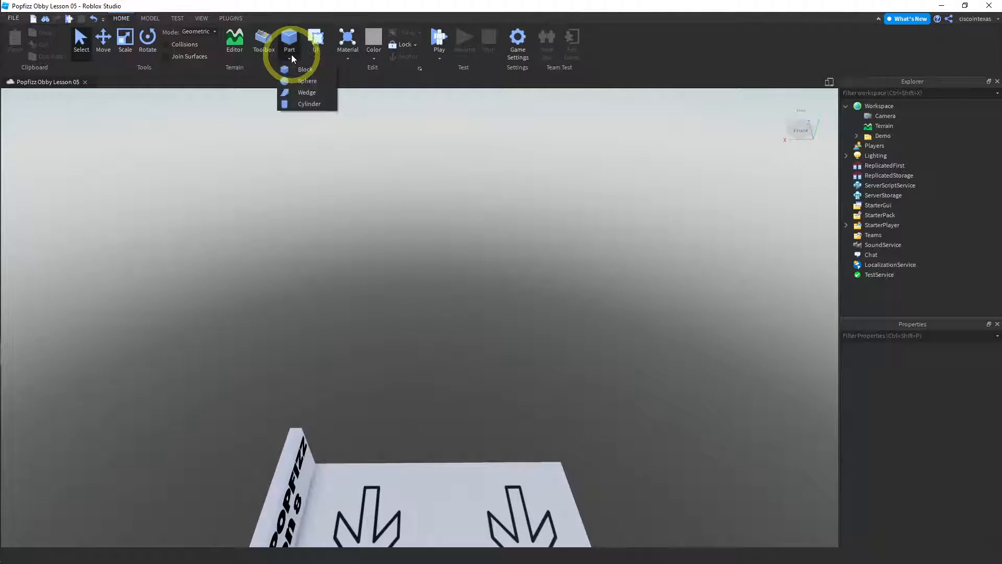
pyautogui.click(305, 69)
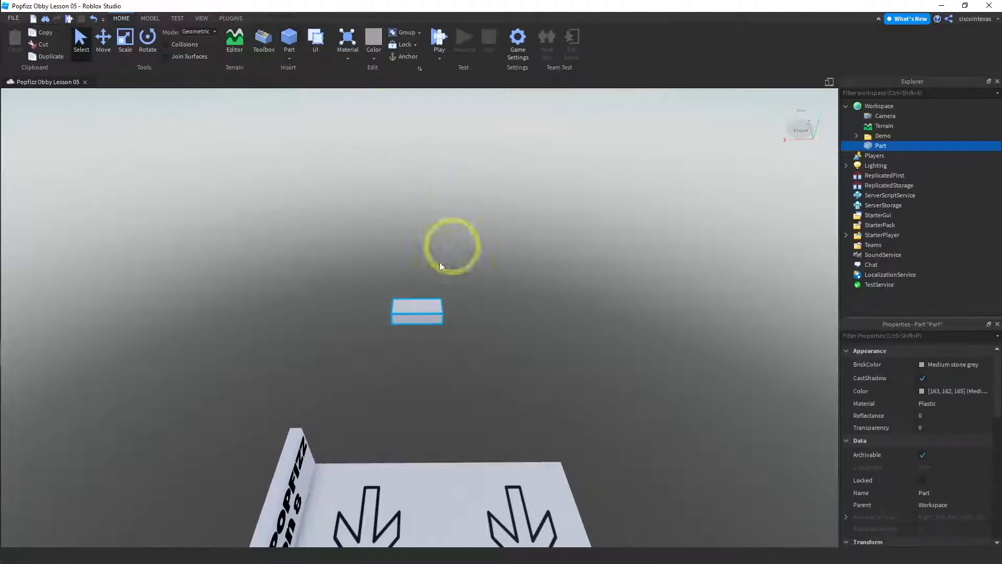
pyautogui.moveTo(679, 265)
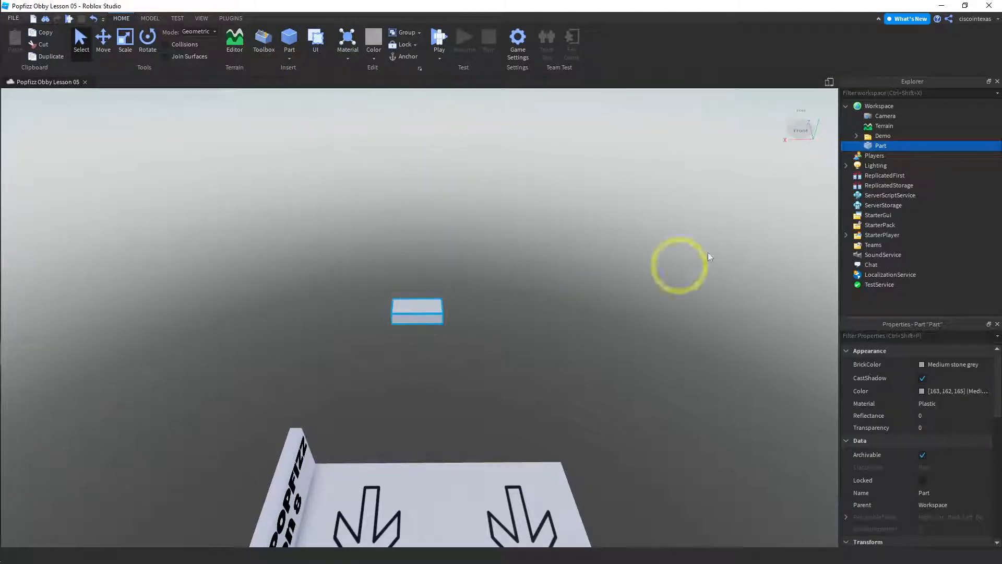
pyautogui.doubleClick(881, 146)
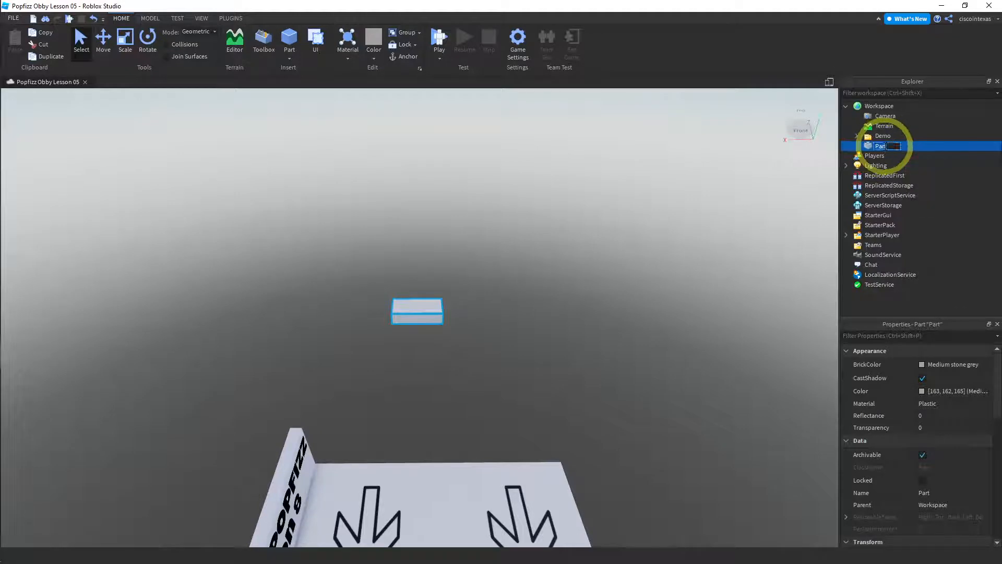
pyautogui.write('Plaot')
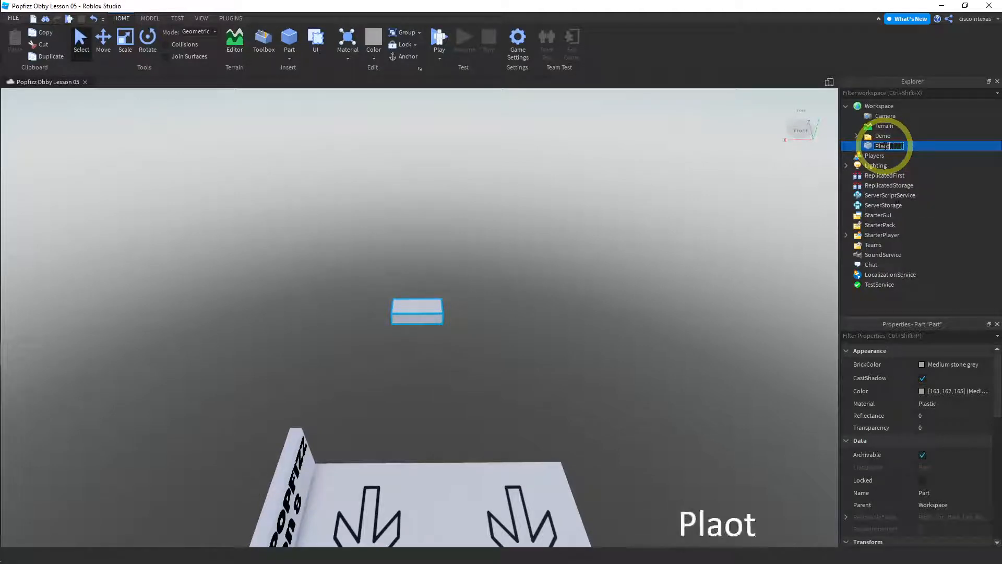
pyautogui.write('Platform')
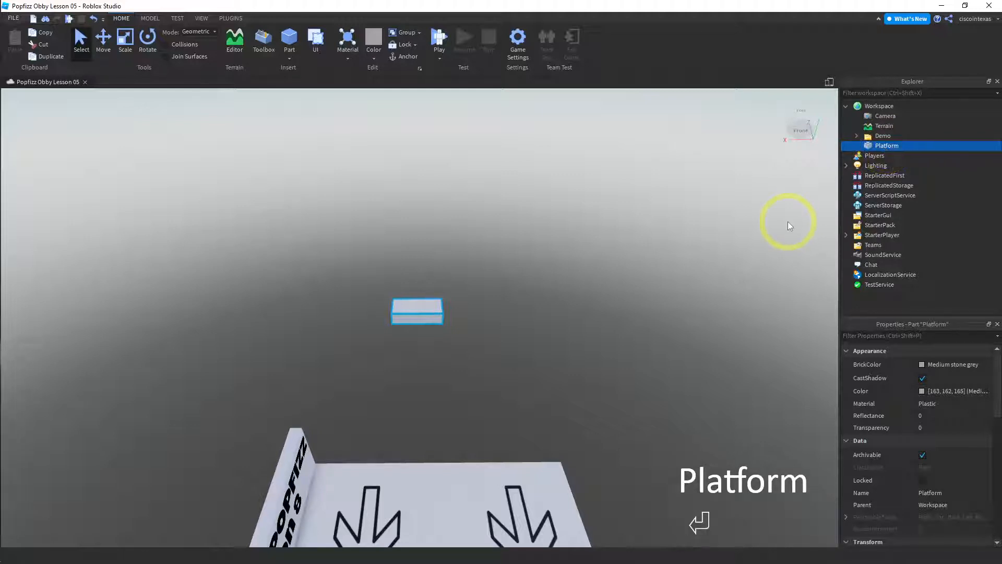
pyautogui.moveTo(409, 117)
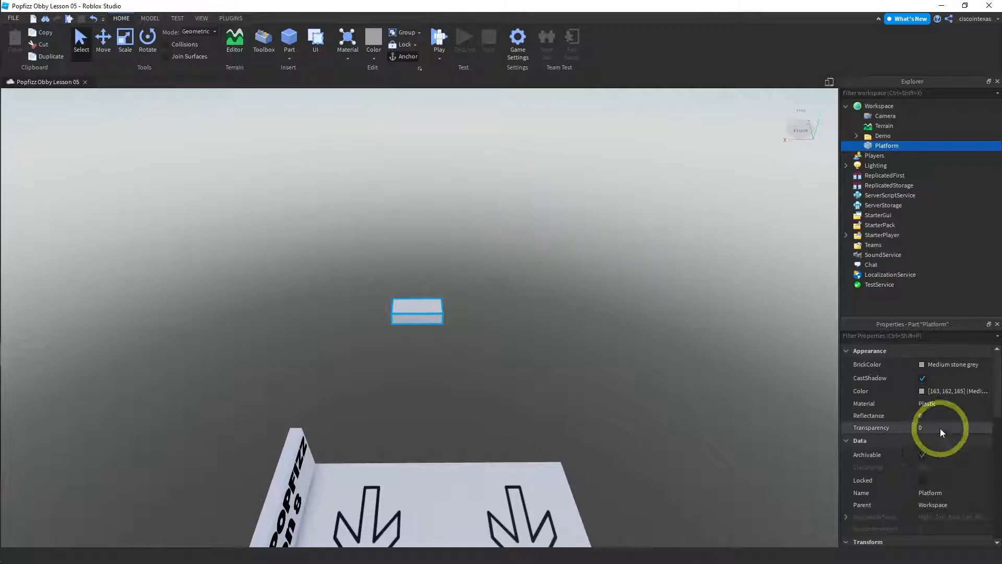
# Lengthen the Platform's Size Z to 30, move it beyond the spawn, then deselect.
pyautogui.scroll(-3)
pyautogui.write('12')
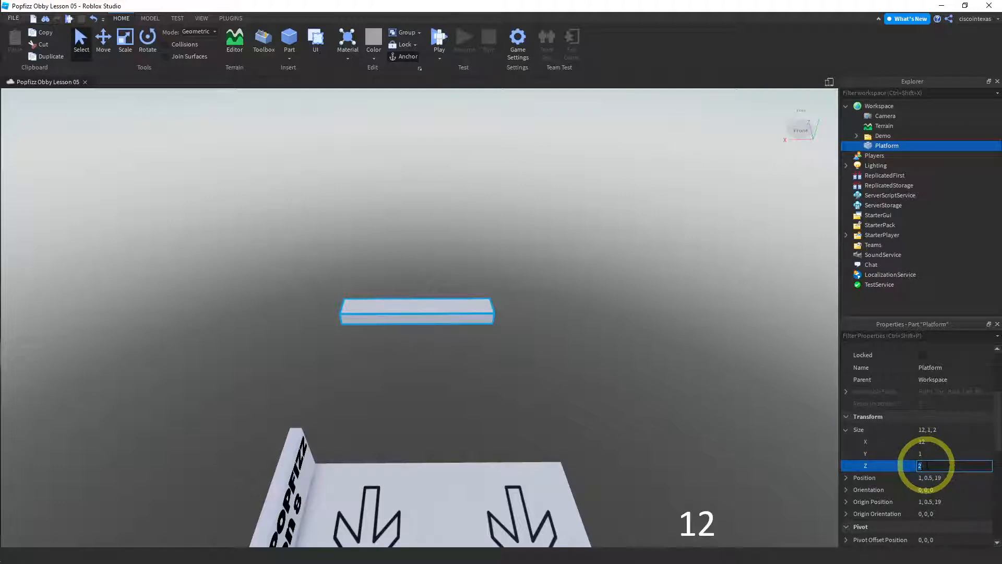
pyautogui.write('36')
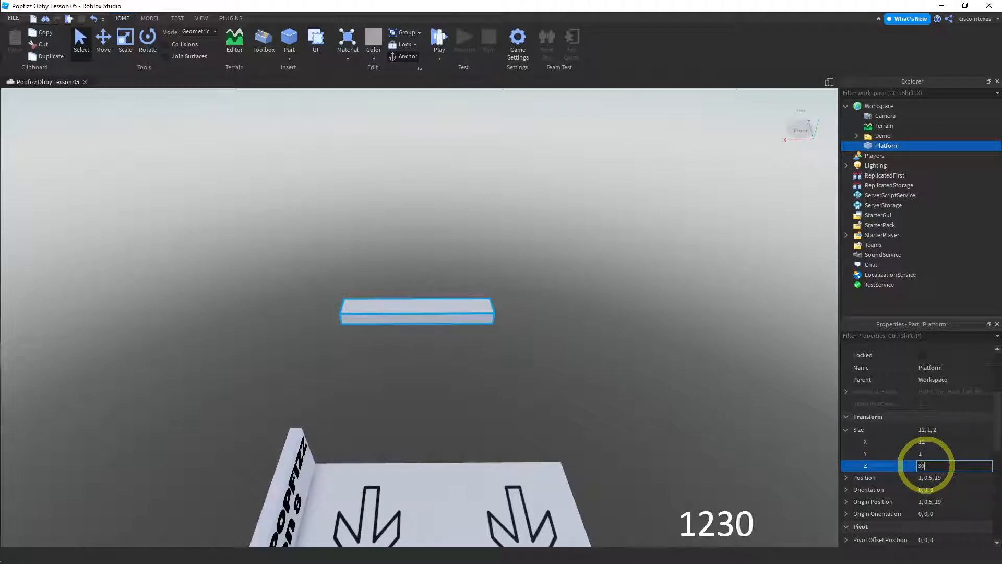
pyautogui.press('Return')
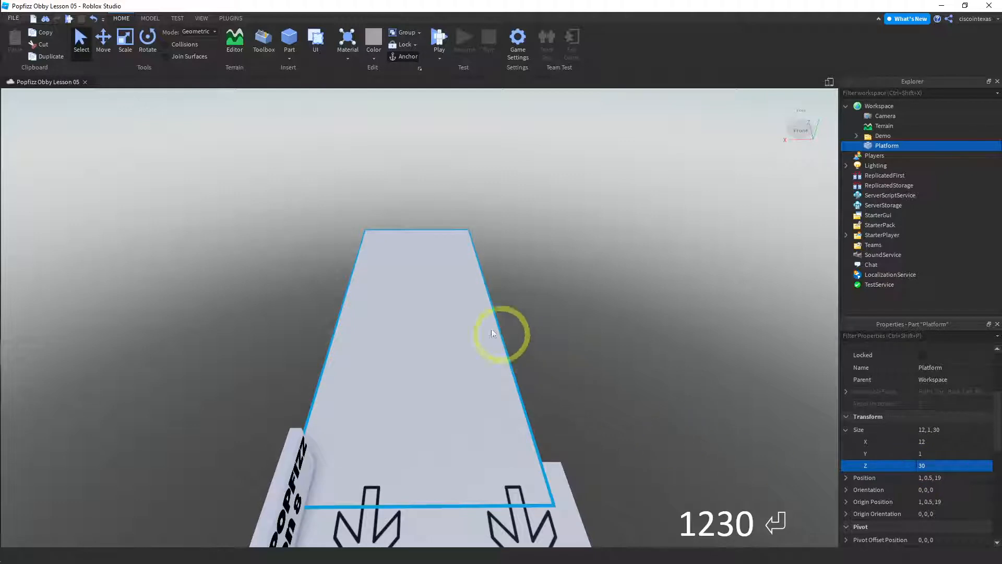
pyautogui.click(103, 40)
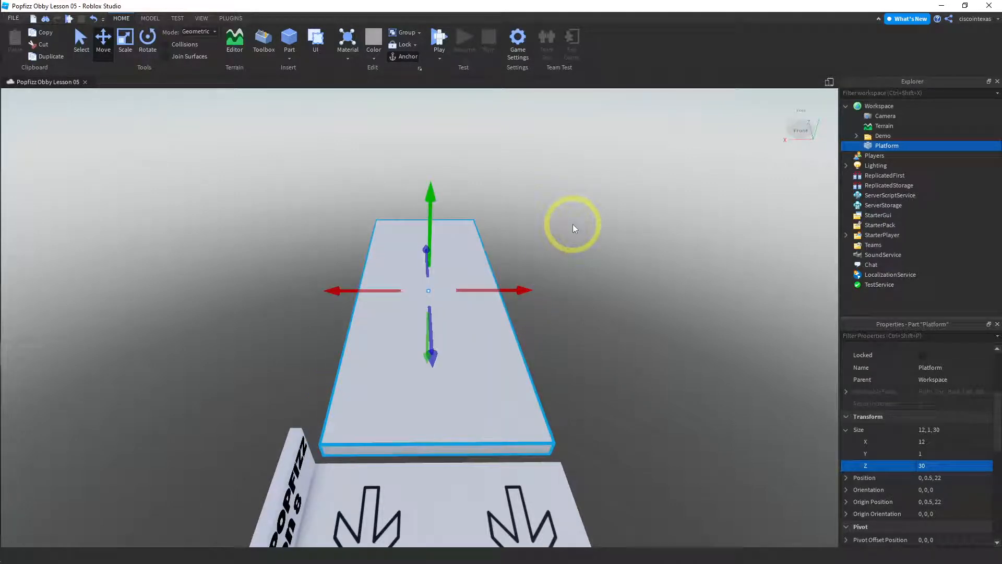
pyautogui.moveTo(579, 293)
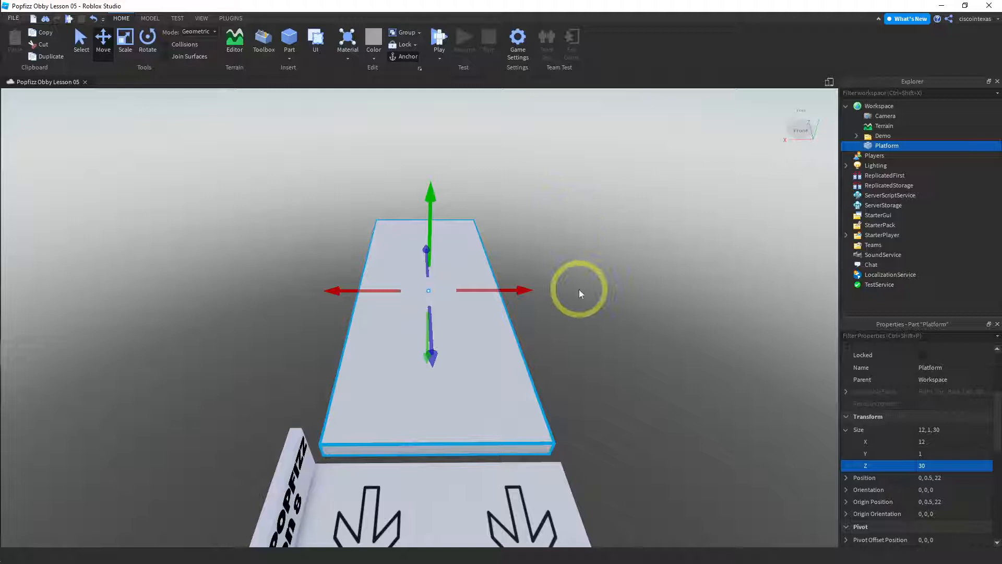
pyautogui.click(580, 288)
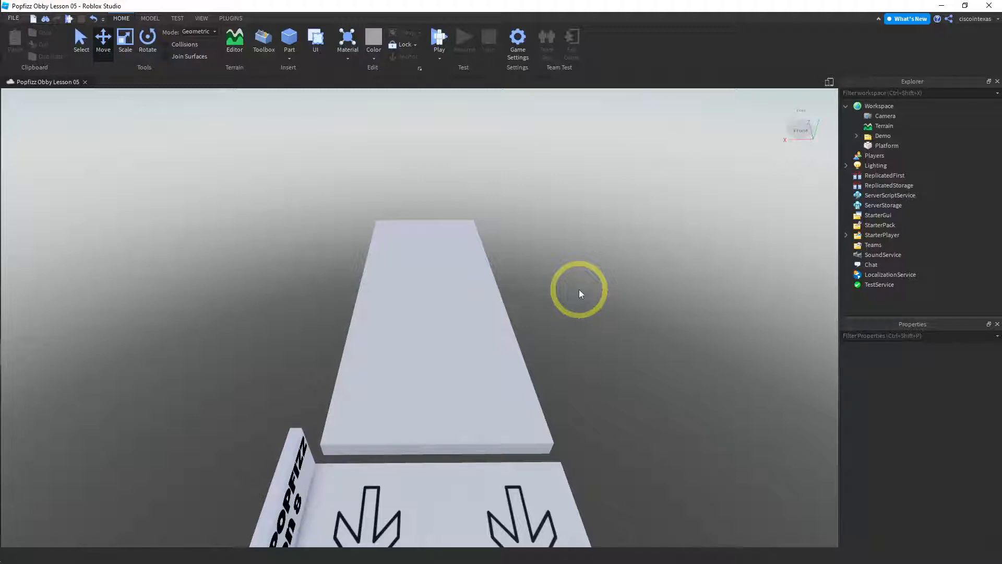
pyautogui.moveTo(439, 176)
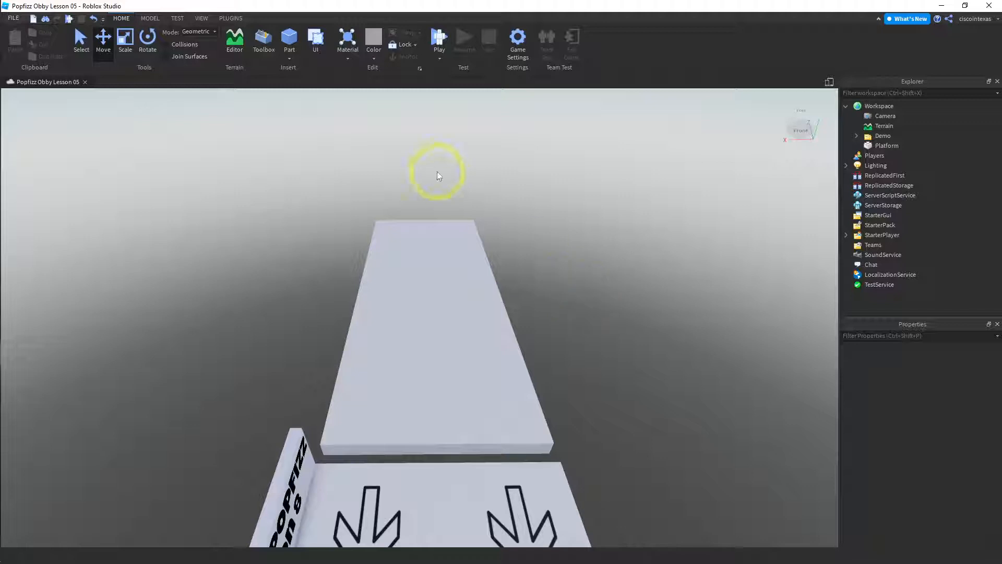
# Insert a sphere part and expand its individual Size values in Properties.
pyautogui.click(289, 40)
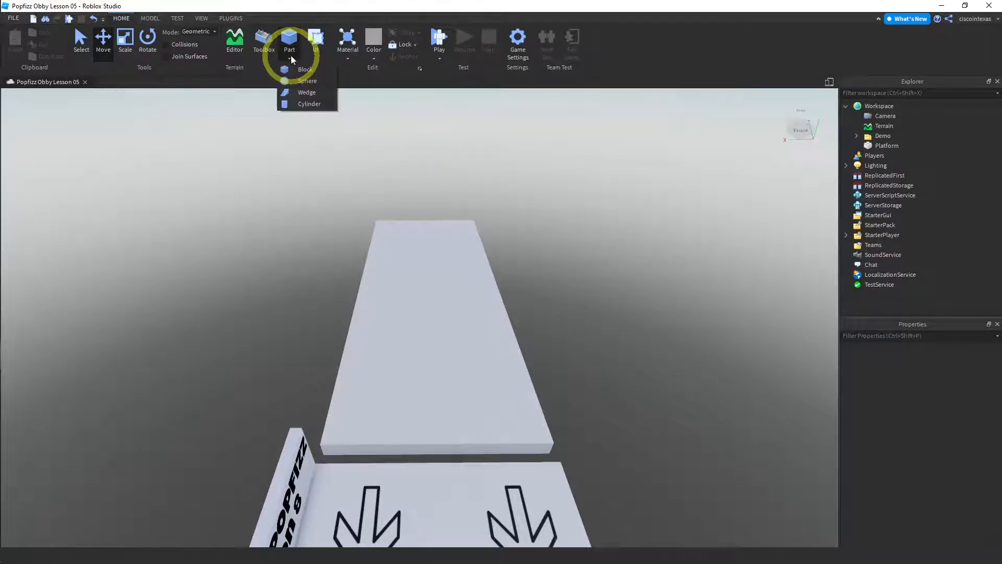
pyautogui.click(308, 80)
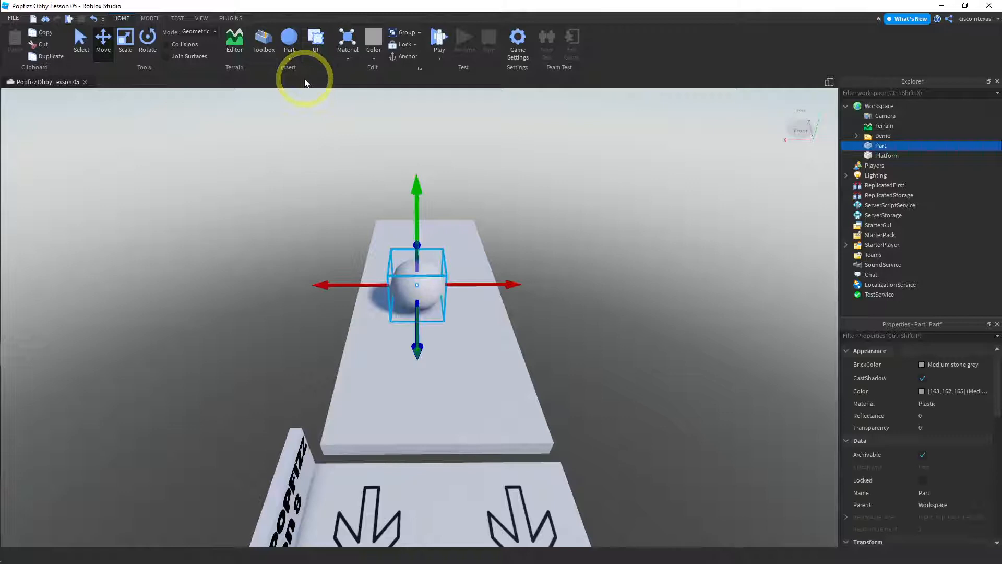
pyautogui.moveTo(687, 298)
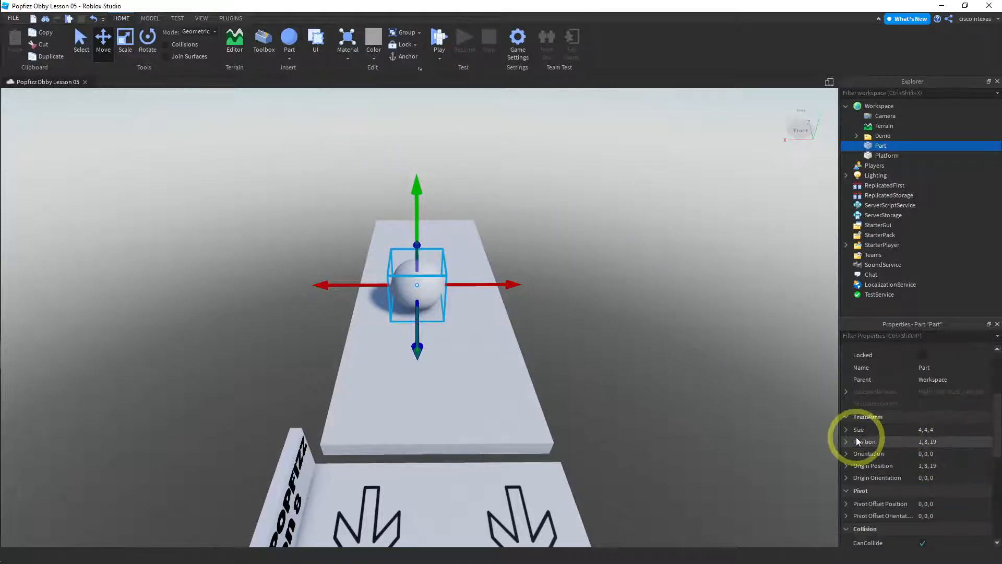
pyautogui.click(858, 430)
pyautogui.write('1')
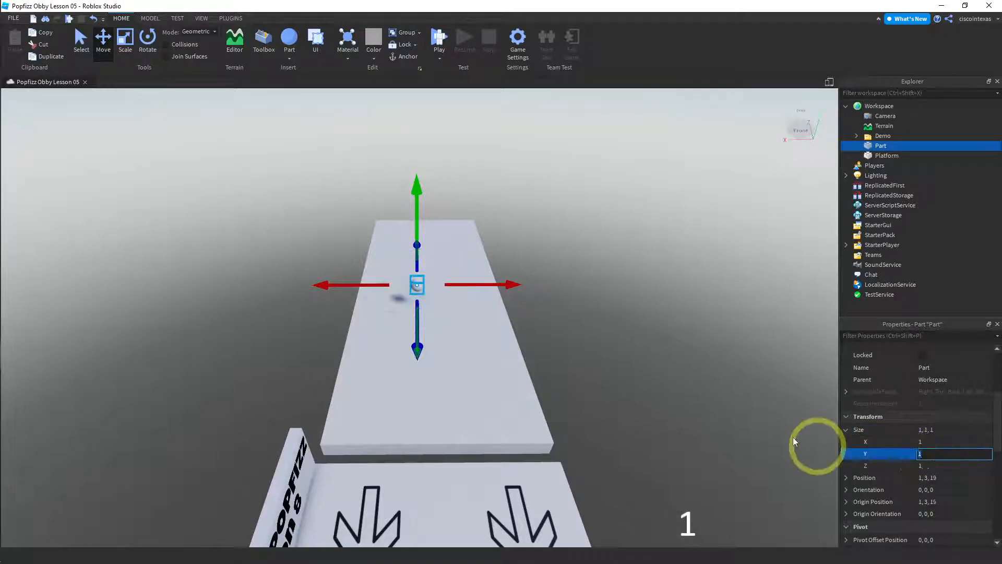
pyautogui.moveTo(447, 107)
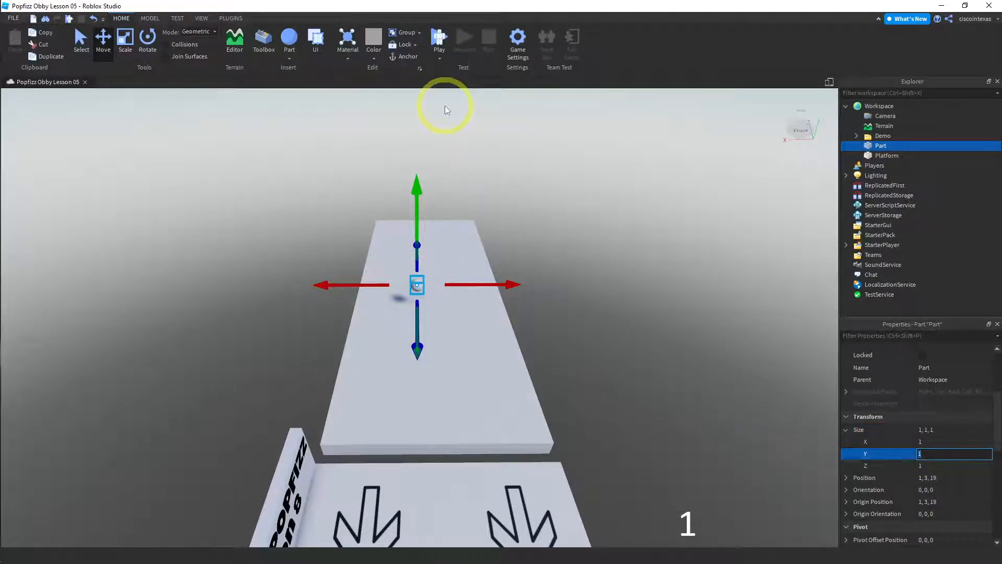
pyautogui.moveTo(373, 63)
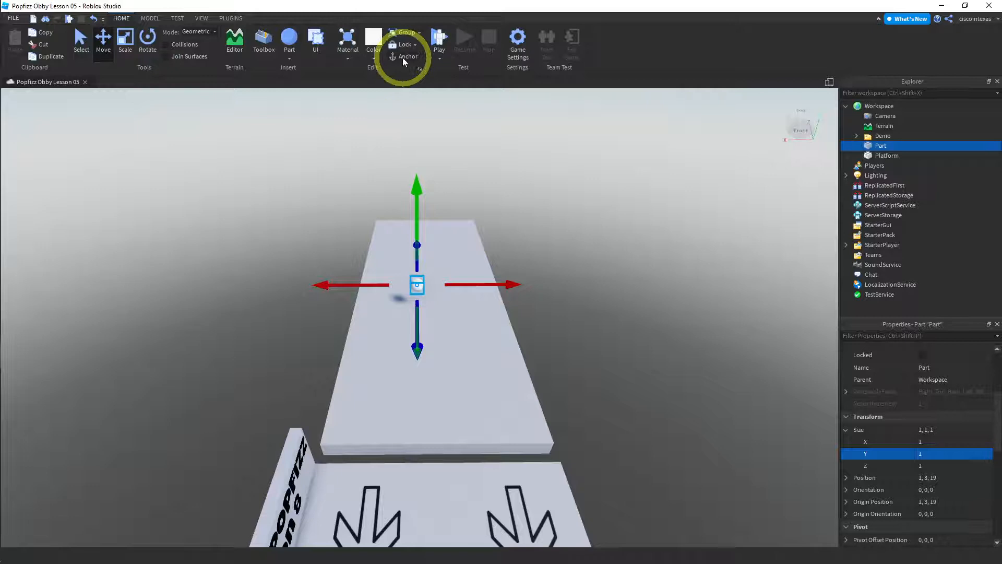
pyautogui.moveTo(408, 57)
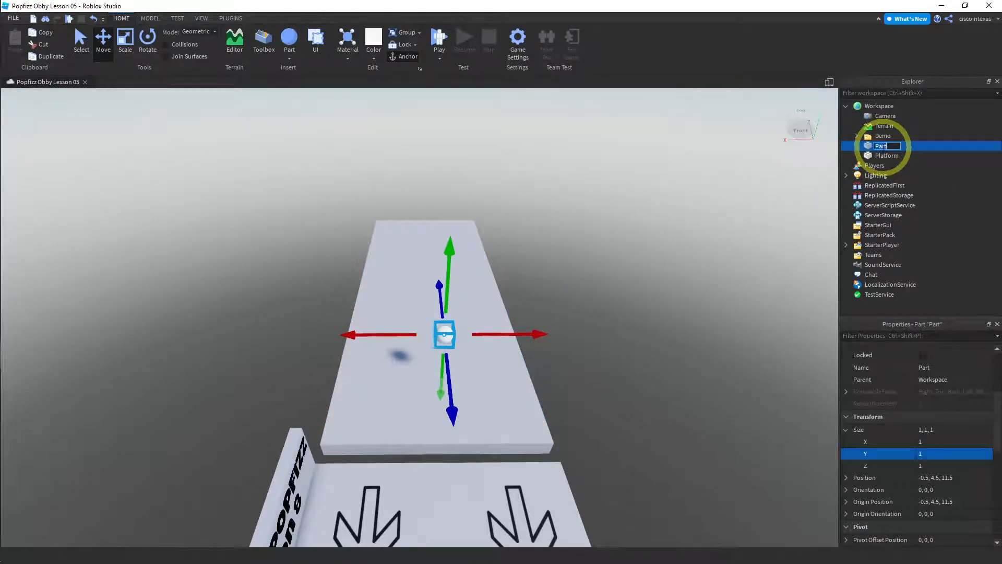
# Enter the name 'SparkleSource' for the sphere.
pyautogui.write('SparkleSource')
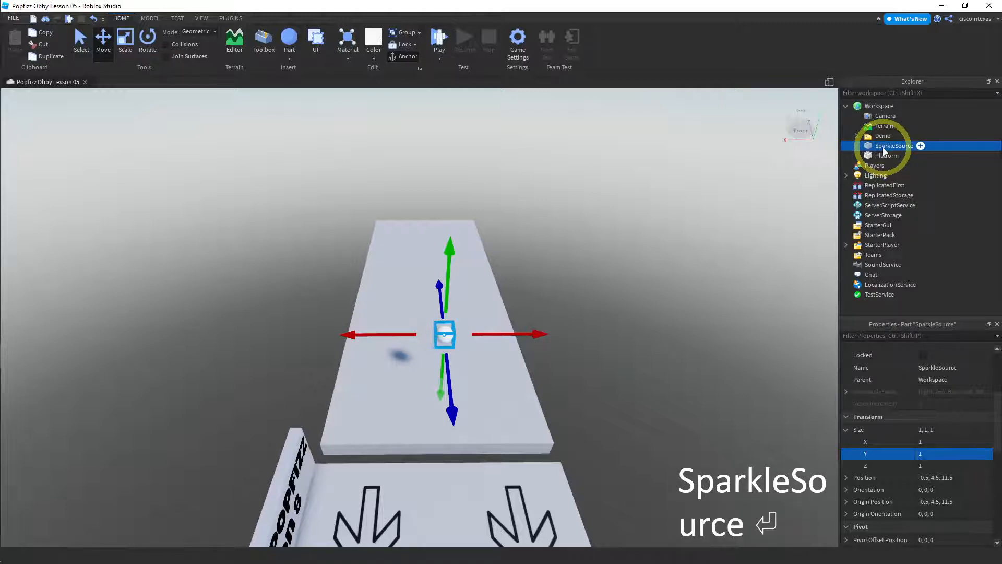
pyautogui.moveTo(700, 211)
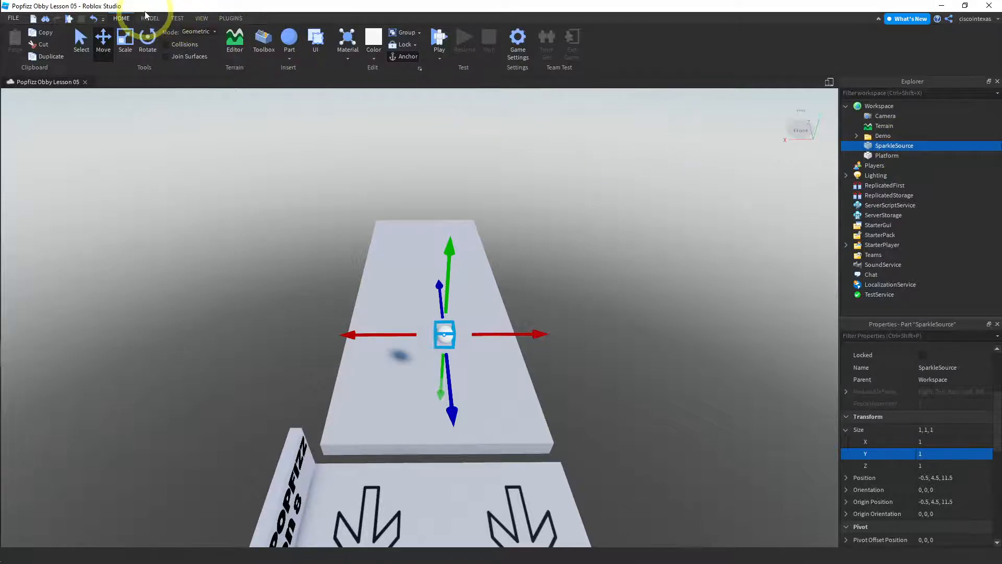
# Add a Sparkles effect to SparkleSource from the Model tab's Effects list.
pyautogui.click(151, 17)
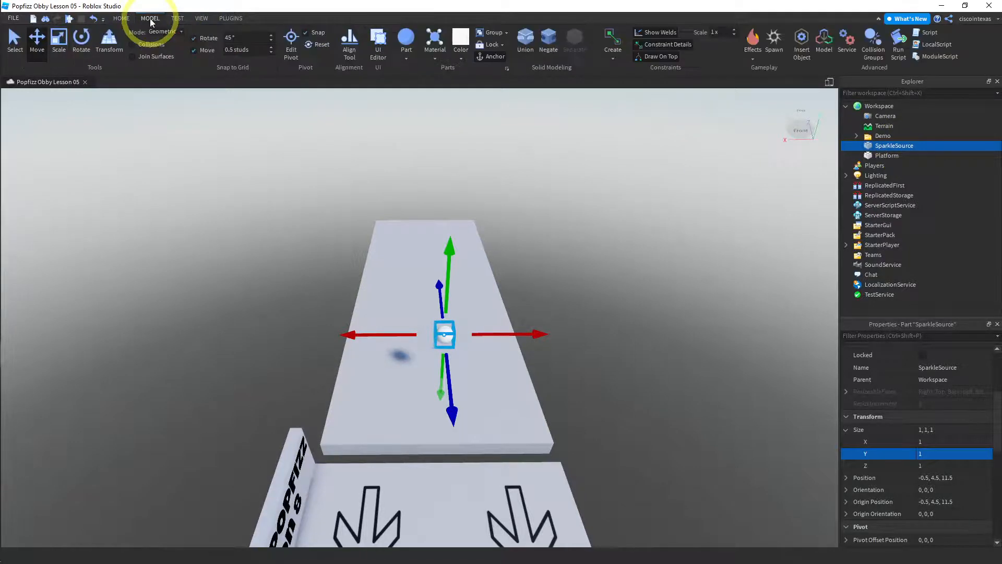
pyautogui.moveTo(607, 21)
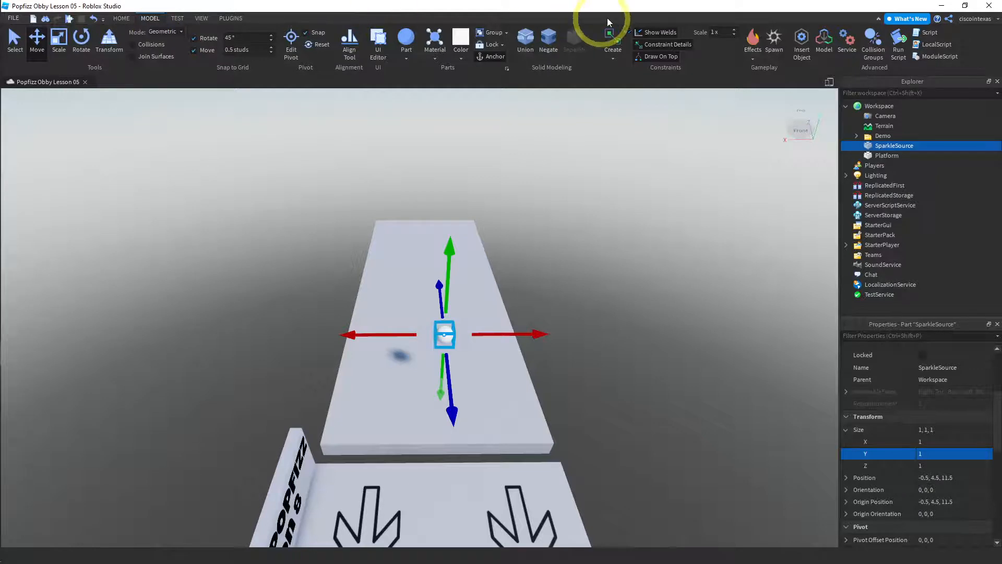
pyautogui.moveTo(751, 62)
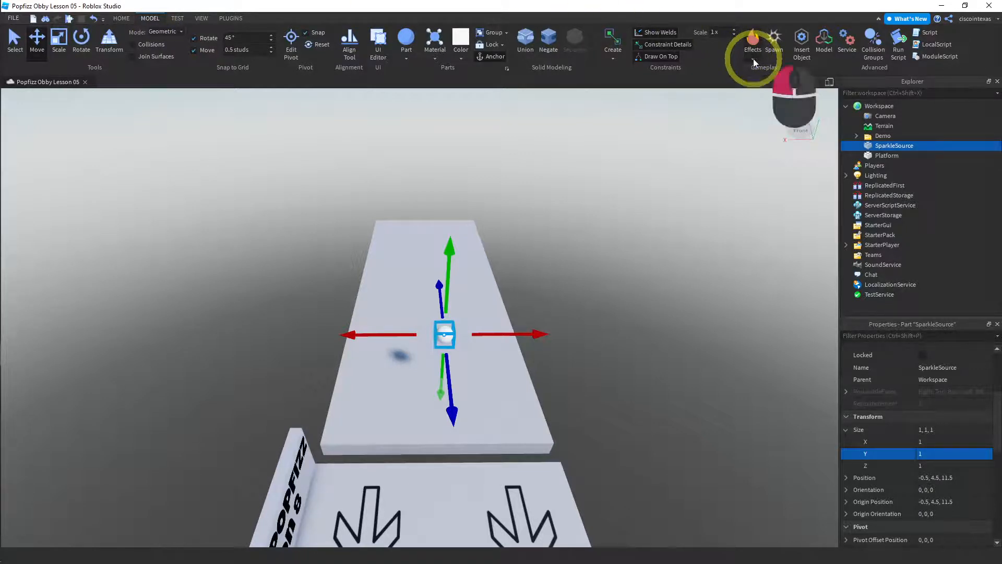
pyautogui.click(753, 42)
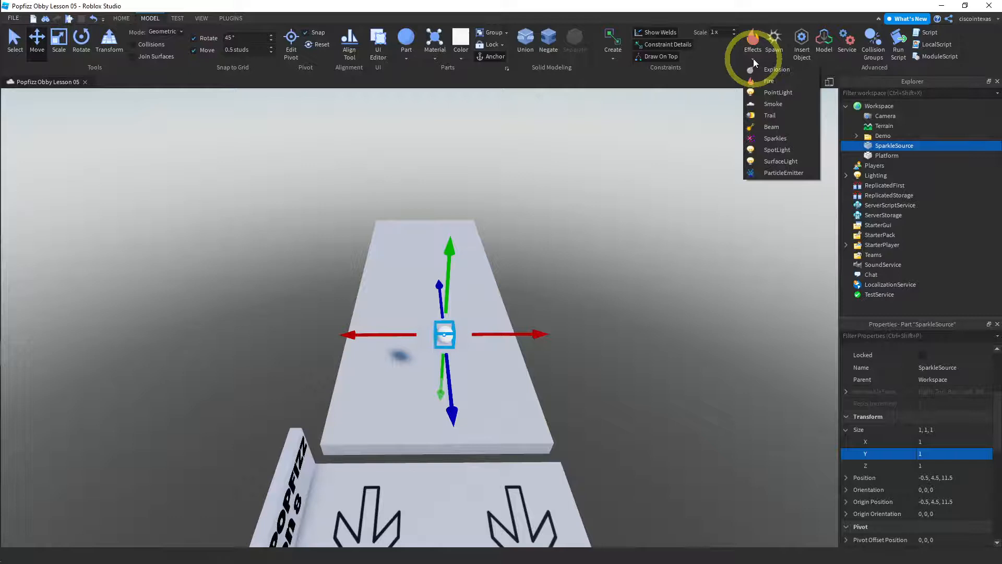
pyautogui.moveTo(775, 138)
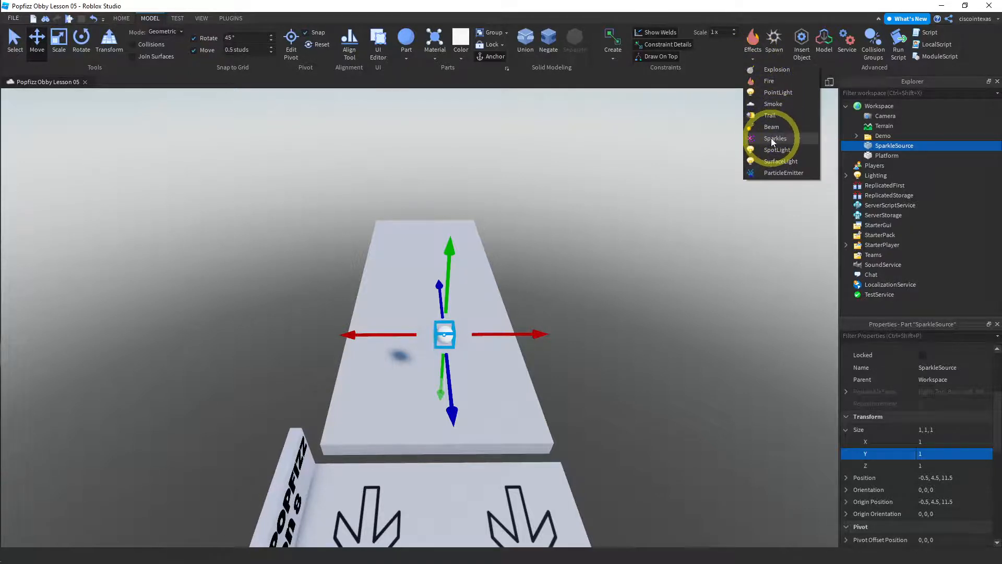
pyautogui.click(775, 139)
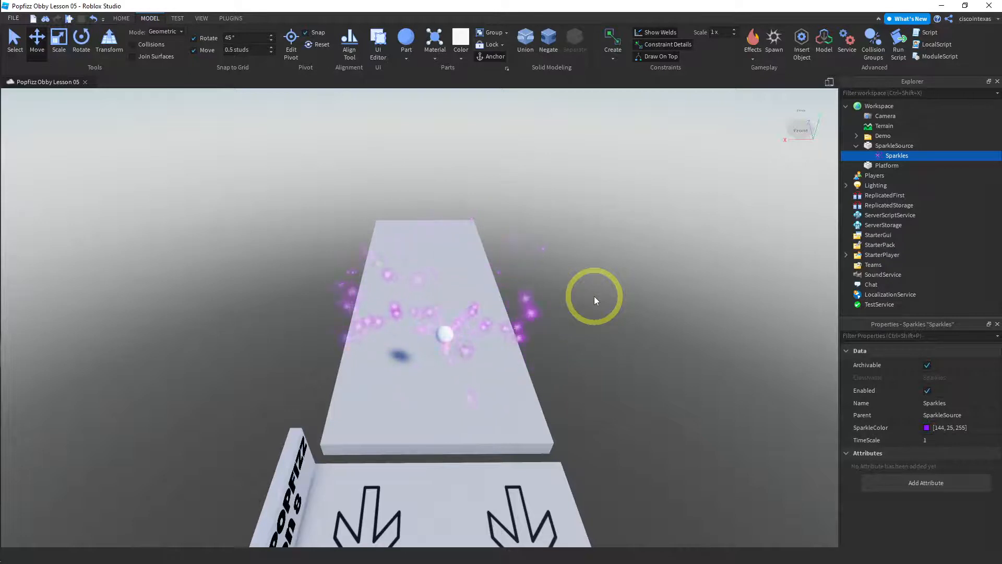
pyautogui.click(927, 391)
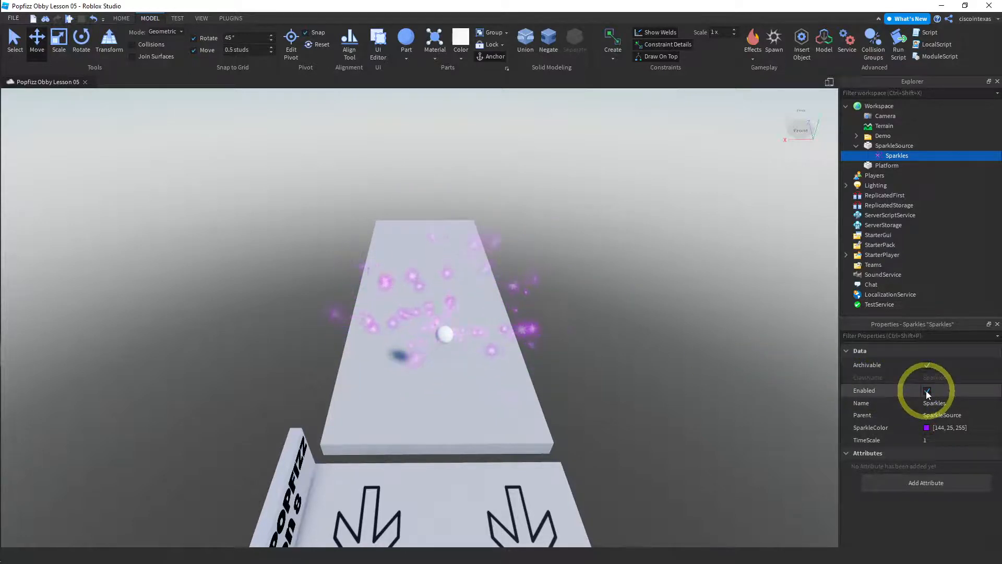
pyautogui.click(927, 391)
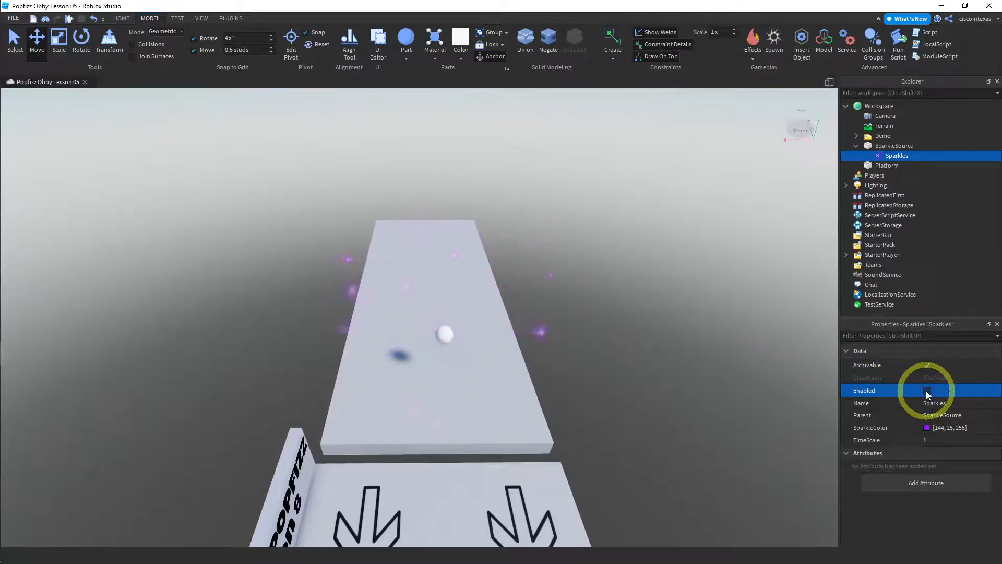
pyautogui.click(929, 391)
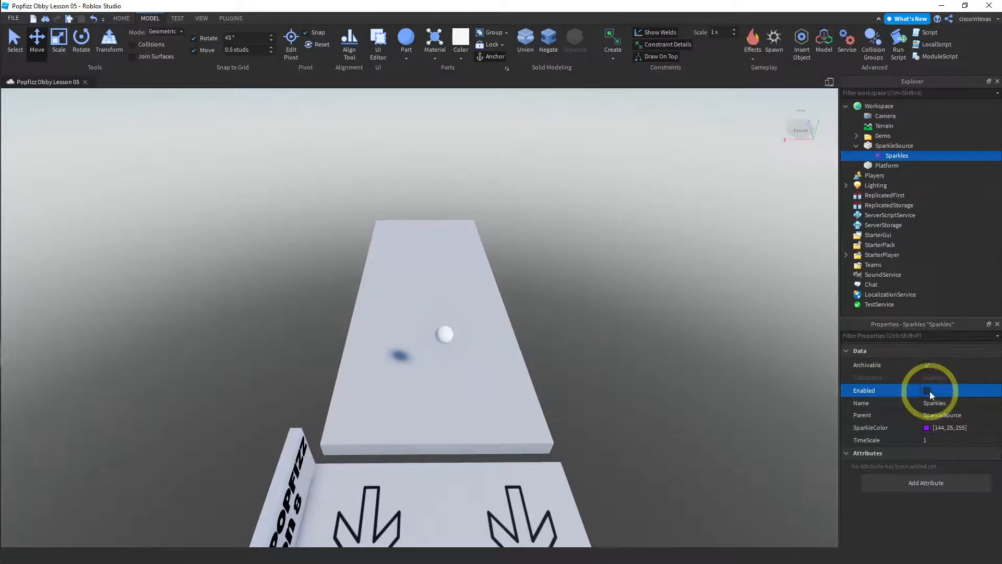
pyautogui.click(926, 391)
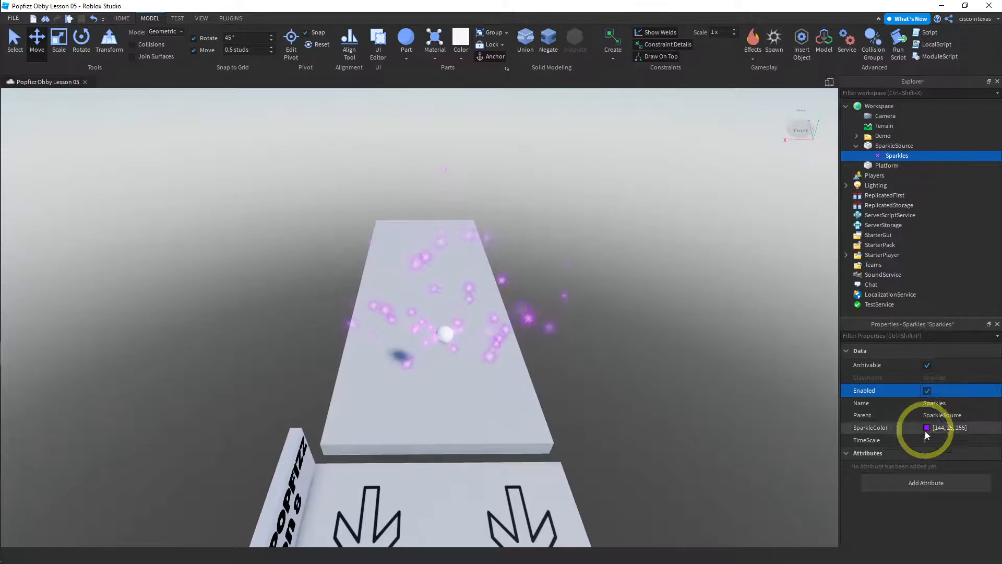
pyautogui.click(938, 440)
pyautogui.write('0.25')
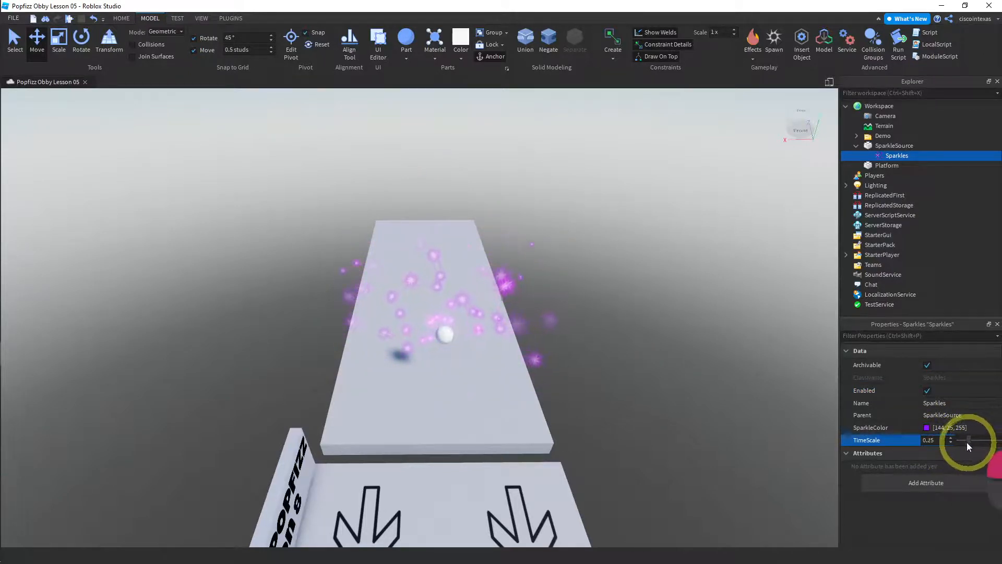
pyautogui.click(968, 439)
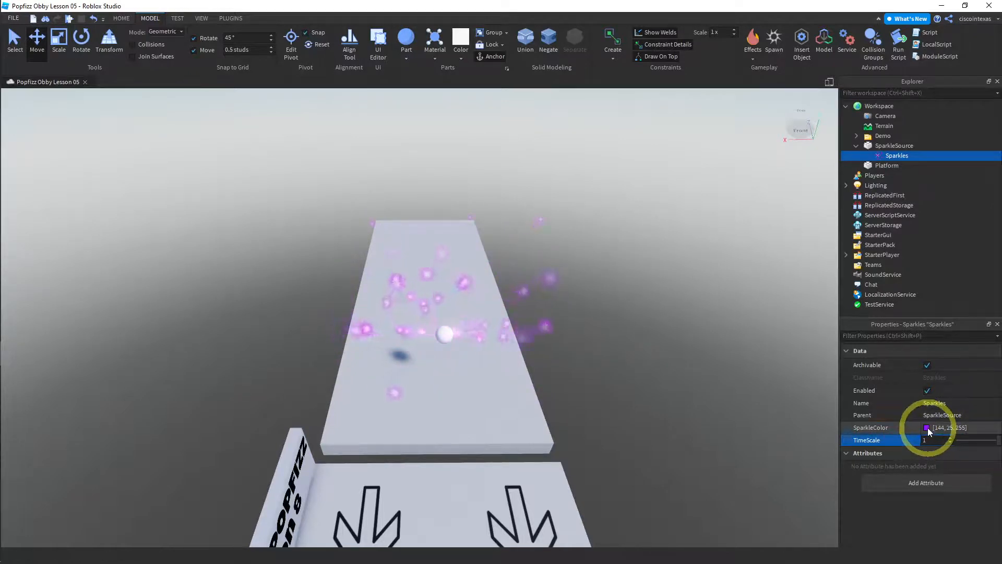
# Set the sparkles' SparkleColor to white and begin editing TimeScale.
pyautogui.click(928, 428)
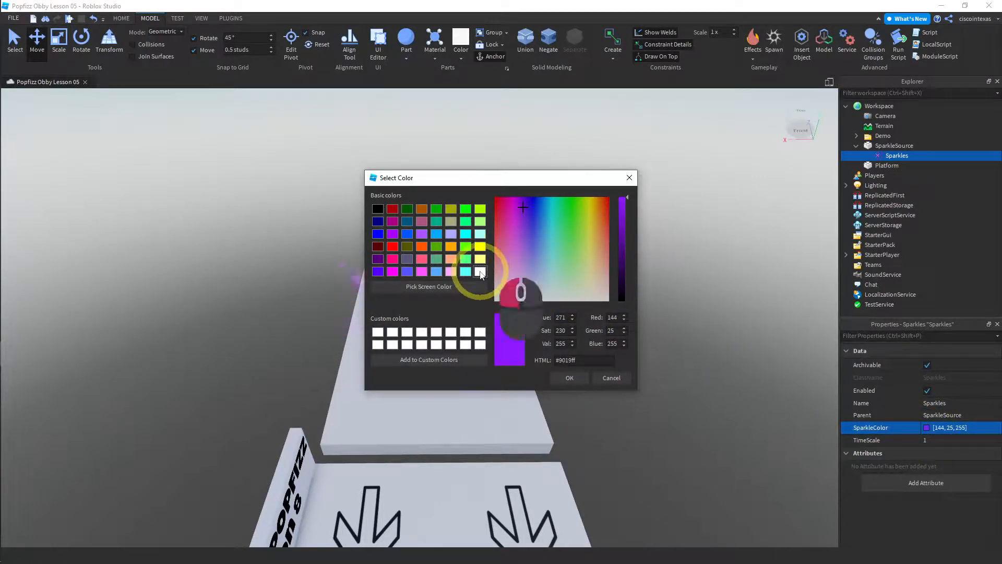
pyautogui.click(569, 378)
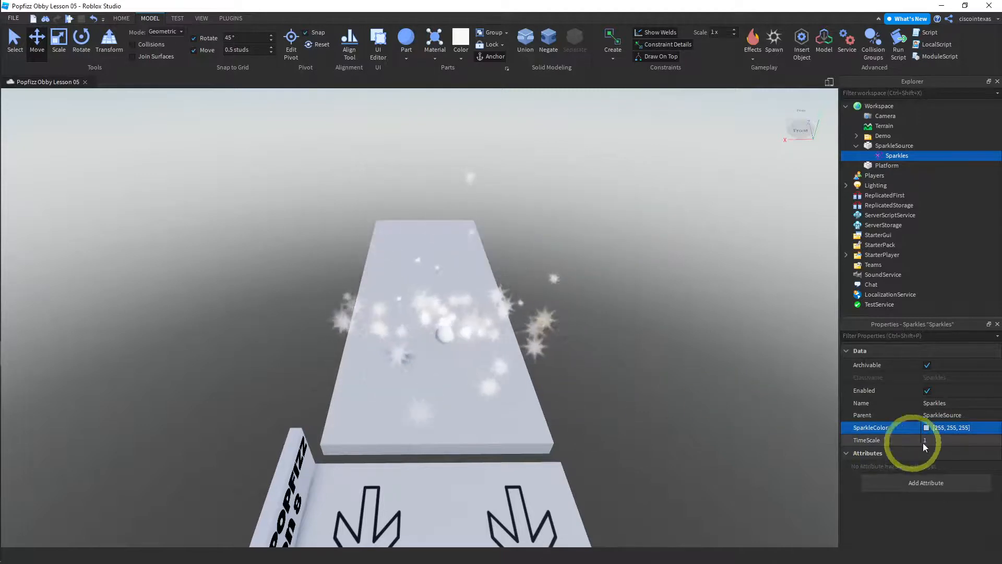
pyautogui.click(938, 440)
pyautogui.write('0.5')
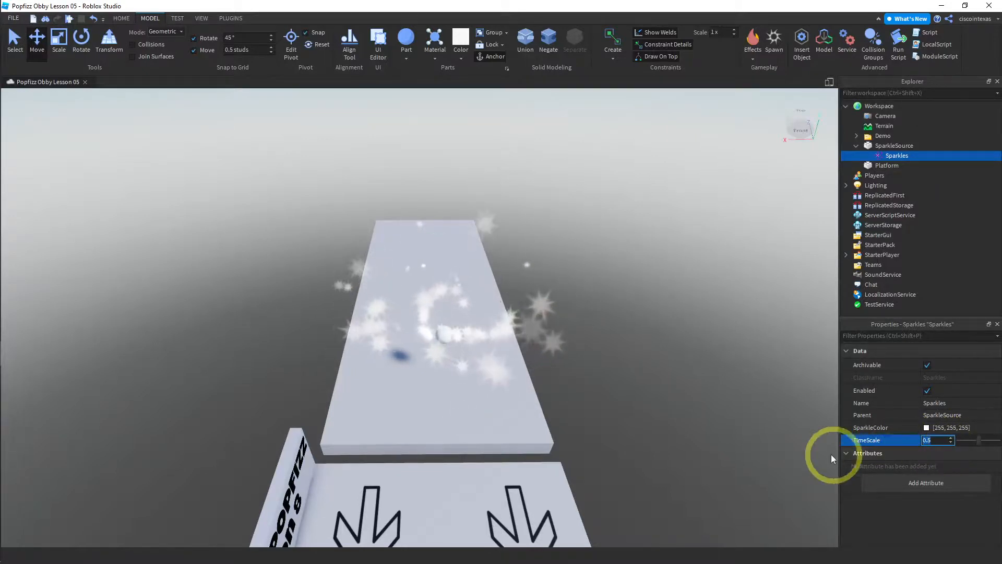
# Commit TimeScale 0.5, then select SparkleSource and turn off CanCollide.
pyautogui.click(446, 336)
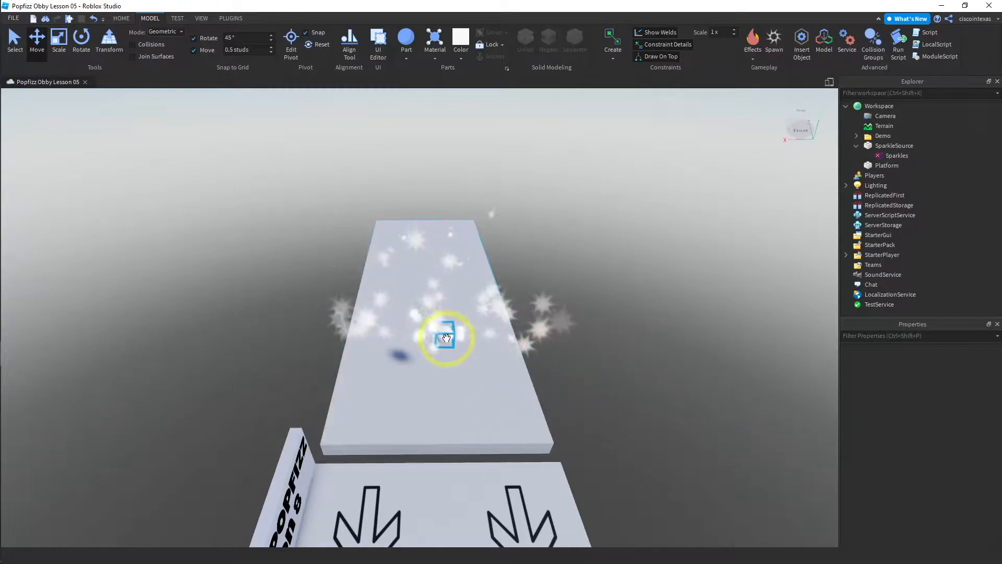
pyautogui.click(446, 338)
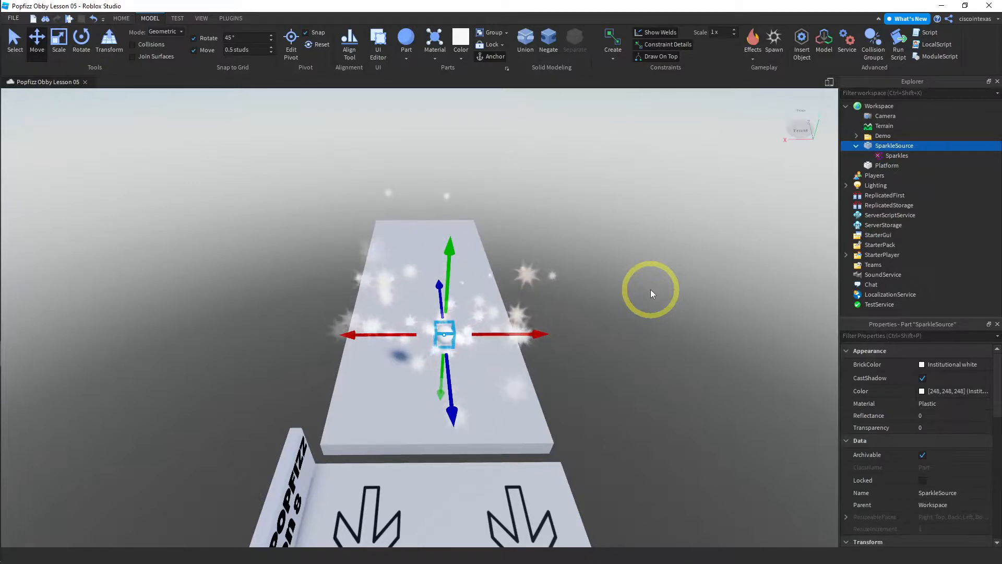
pyautogui.moveTo(852, 430)
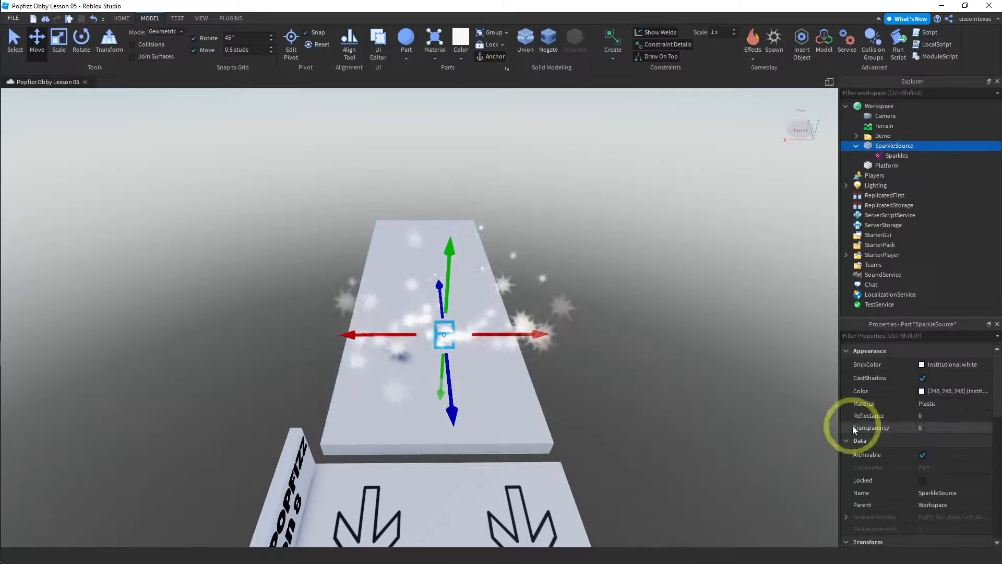
pyautogui.click(933, 427)
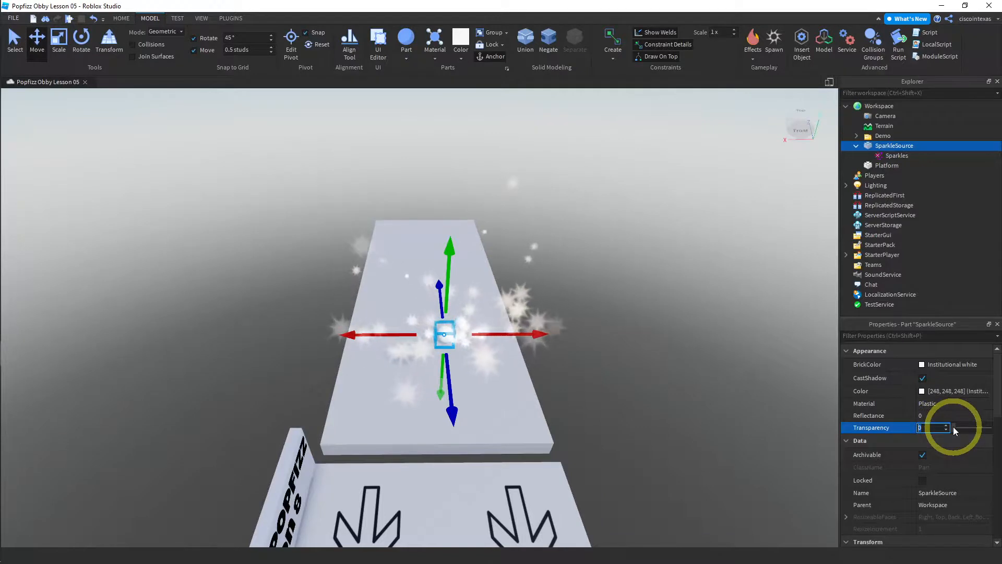
pyautogui.scroll(-3)
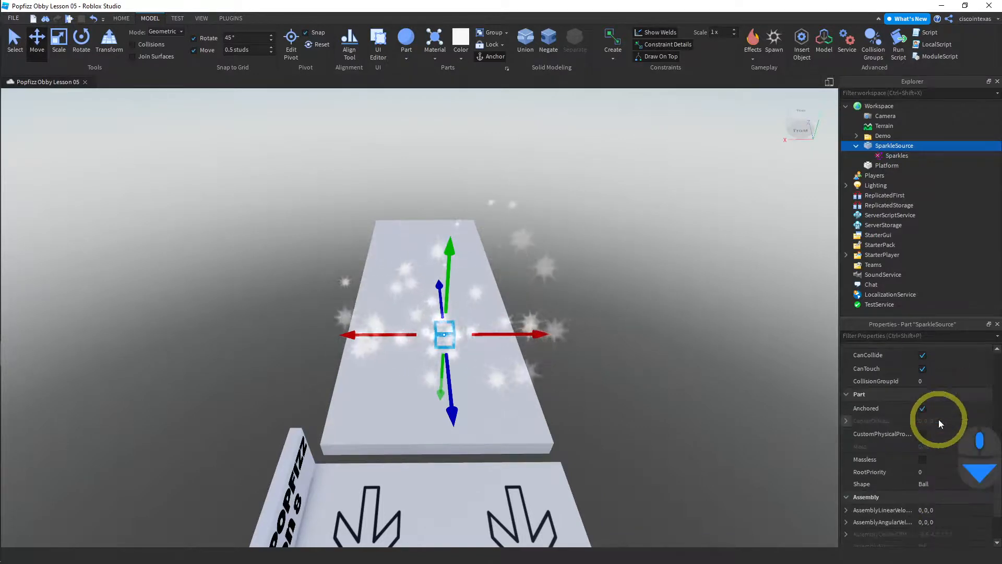
pyautogui.click(923, 355)
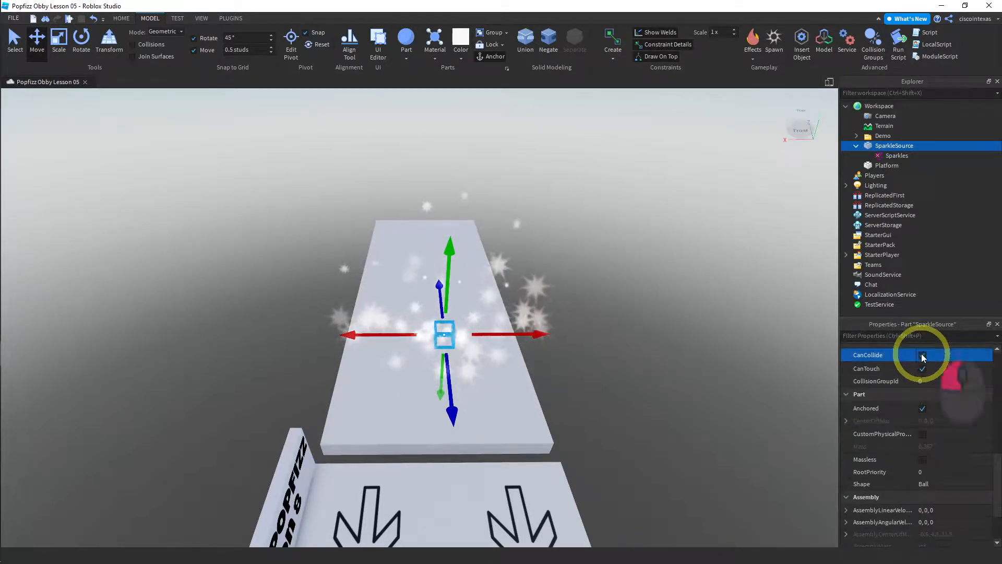
pyautogui.click(922, 355)
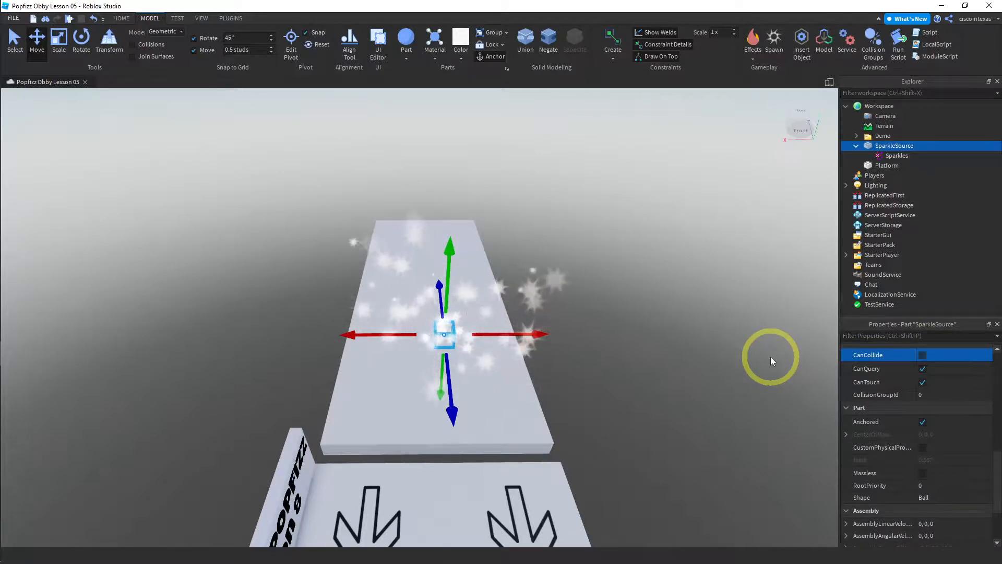
pyautogui.moveTo(671, 254)
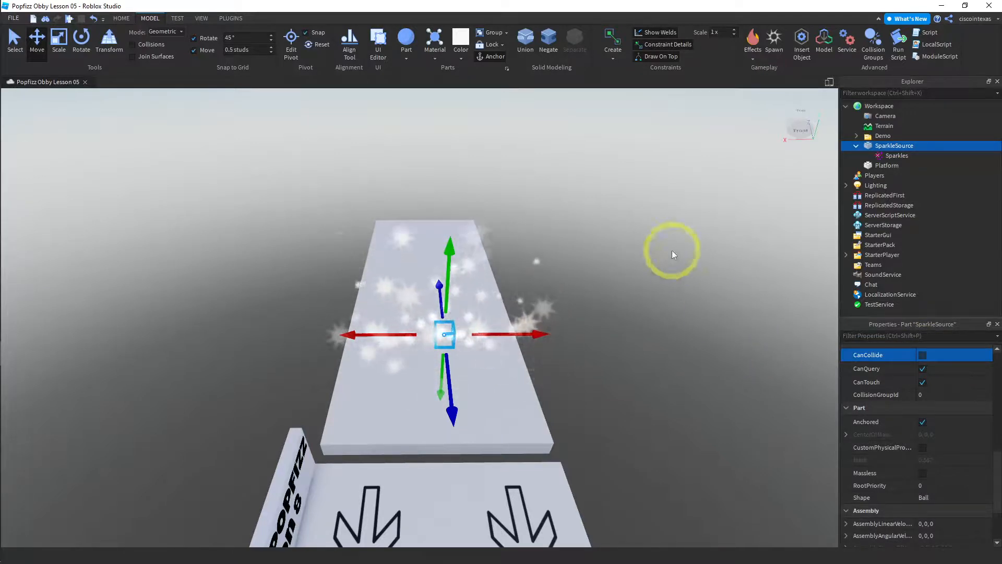